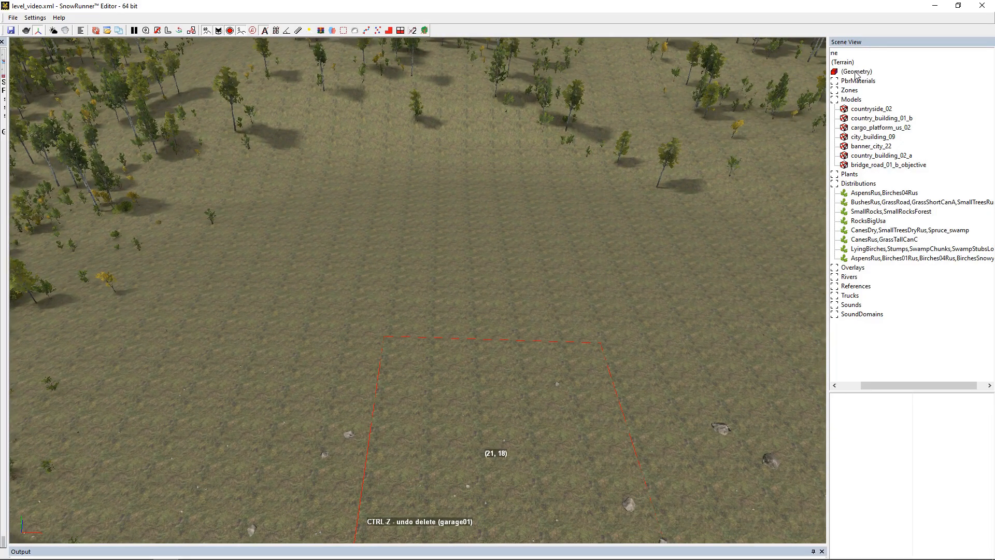
Flatten the ground in the red-outlined block with the terrain brush, falloff slightly raised.
click(858, 71)
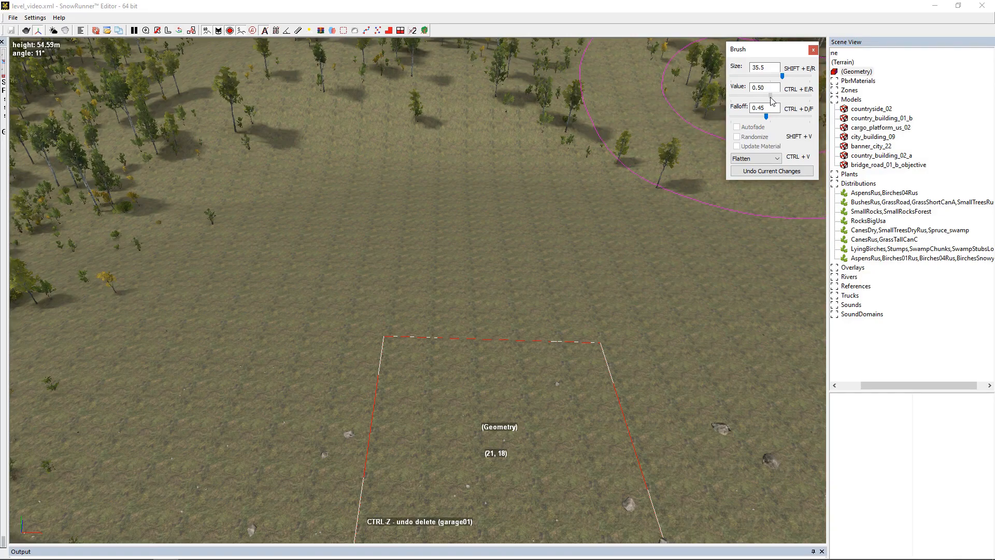
drag(767, 117, 776, 117)
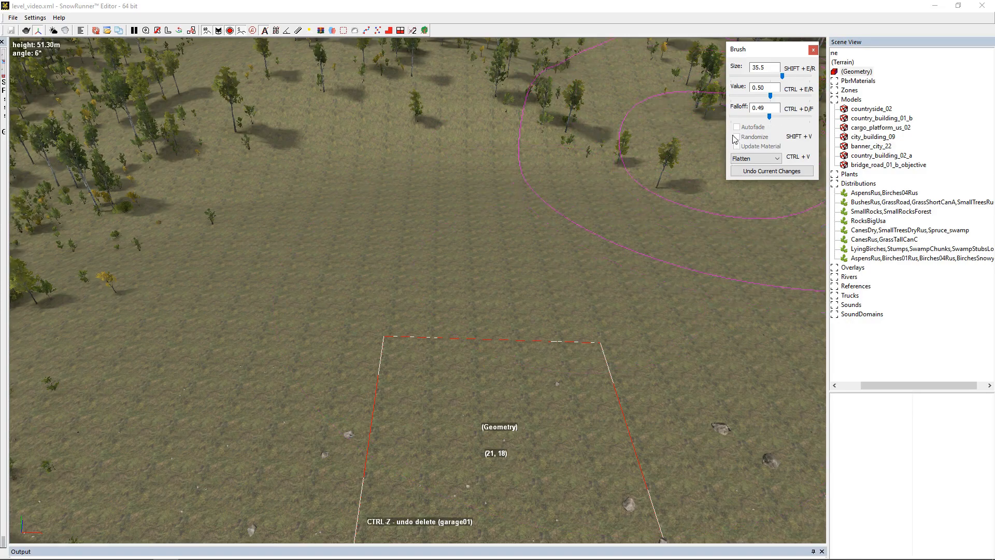
drag(786, 116, 765, 116)
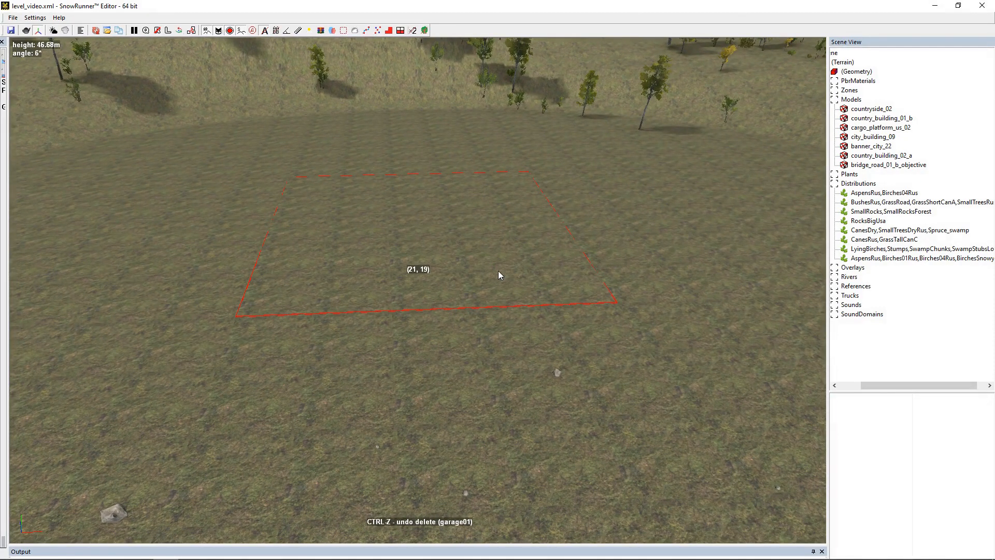
Add a model, search 'gar' in Select Asset and place the garage01 building.
right_click(500, 275)
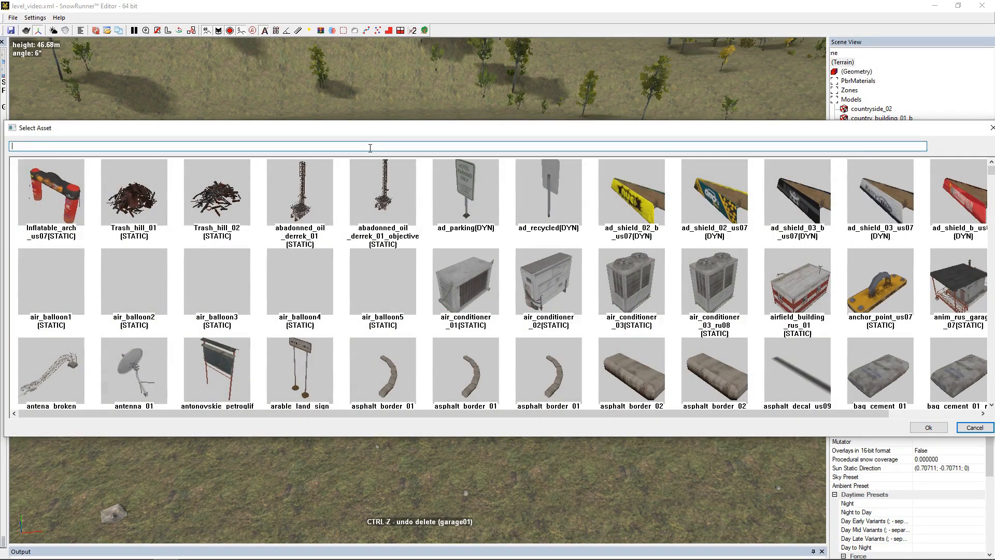
text(gar)
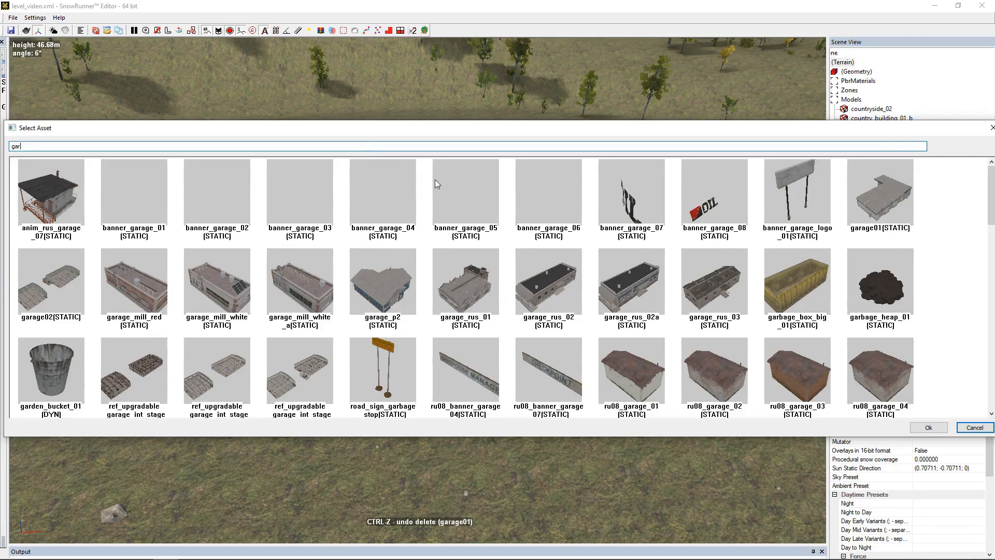
scroll(down, 3)
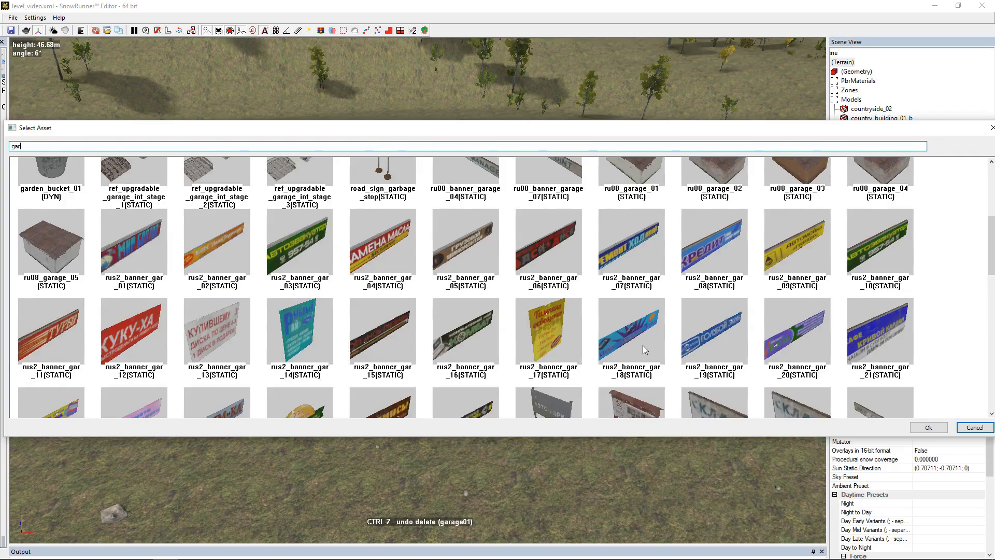
scroll(down, 3)
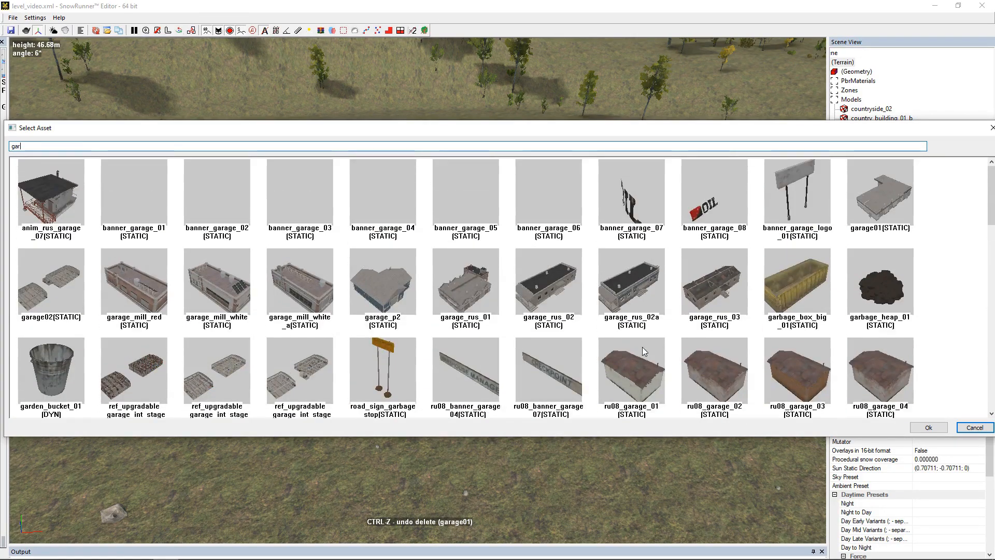
click(880, 197)
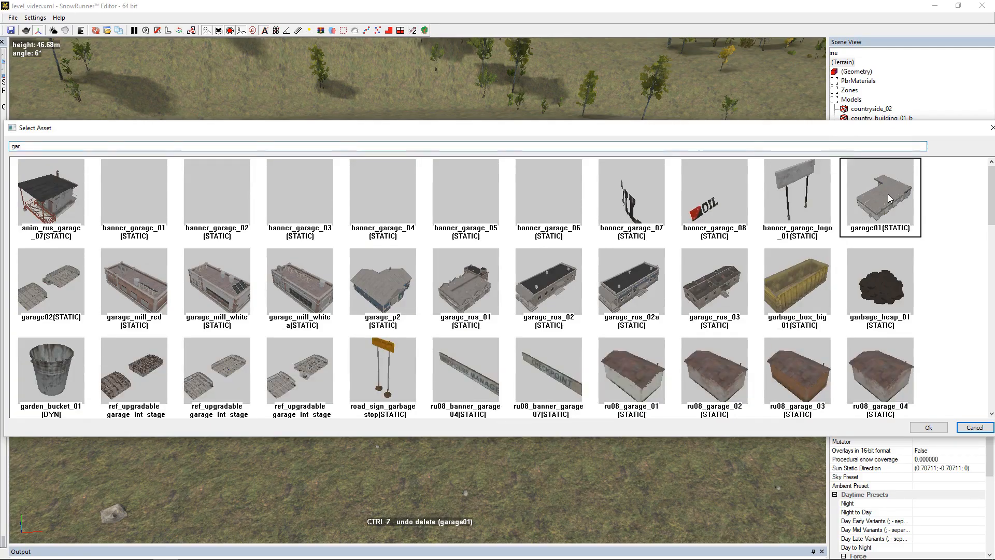
click(927, 427)
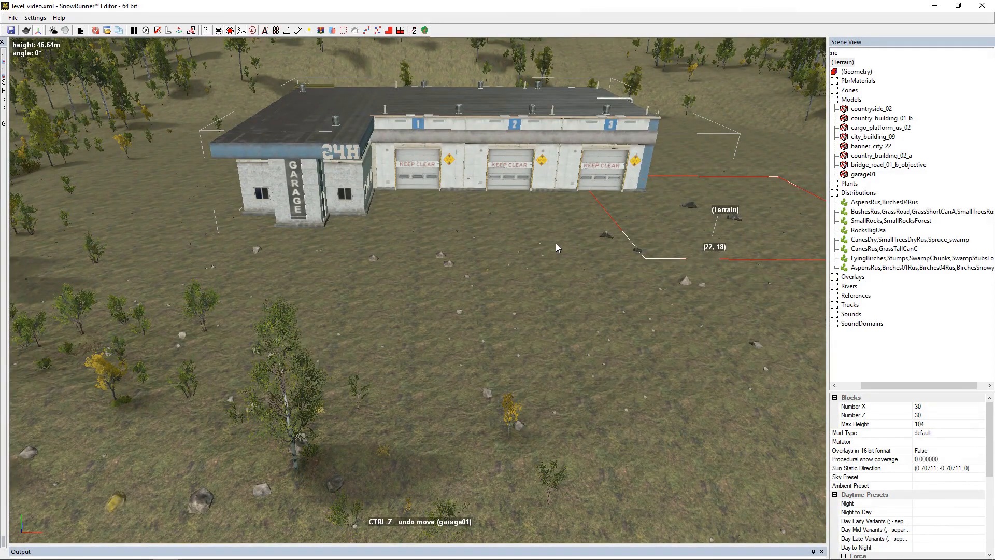
mouse_move(549, 255)
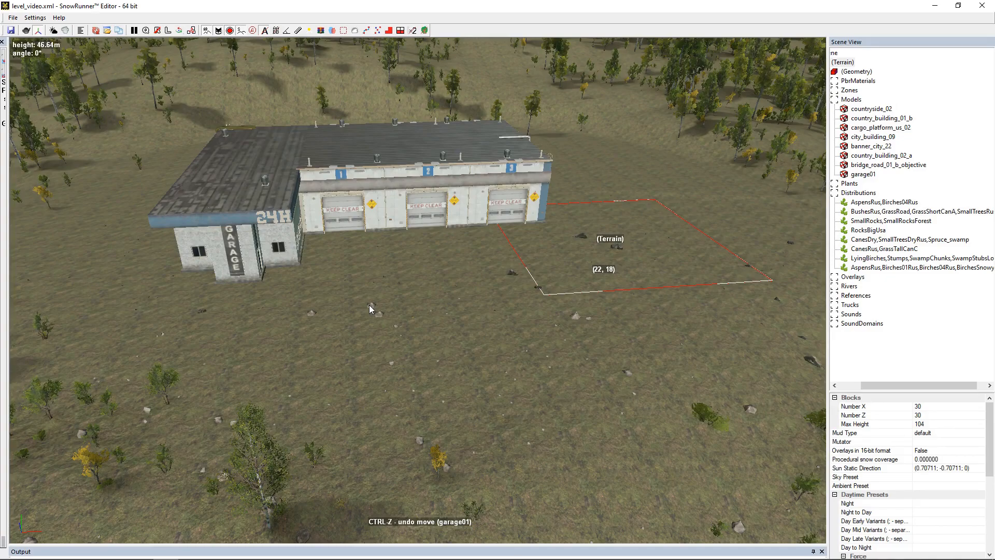
mouse_move(488, 313)
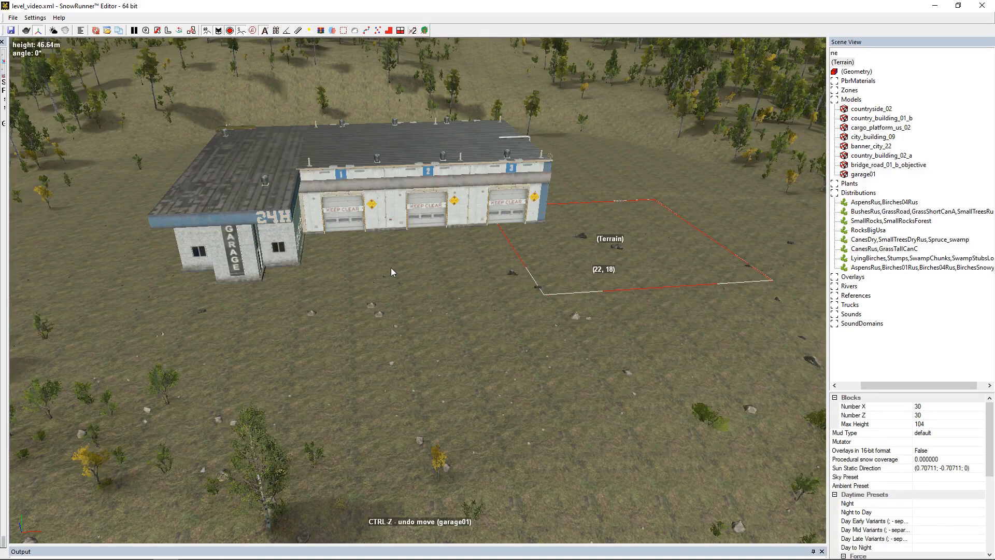
mouse_move(398, 291)
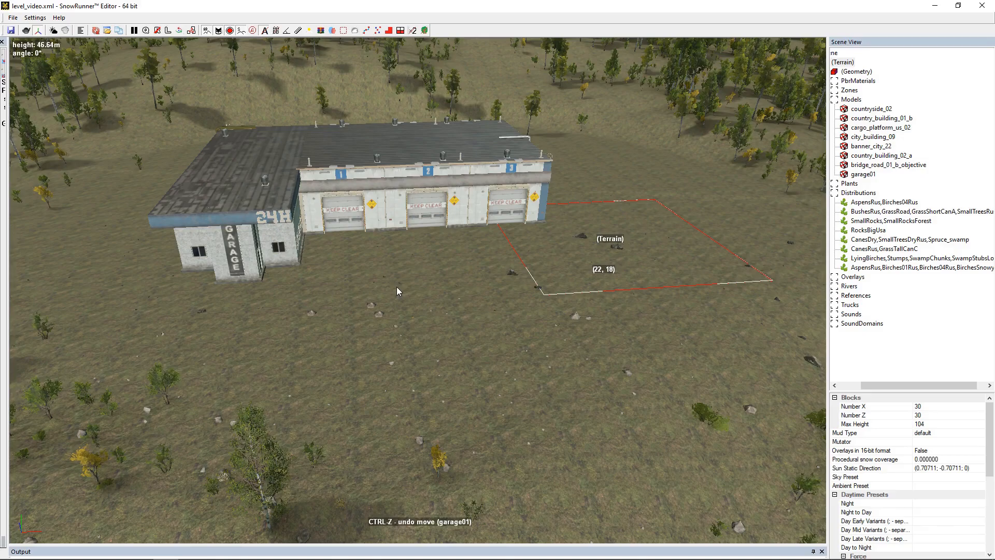
Add a zone before the garage doors and rotate it to face the building.
right_click(398, 291)
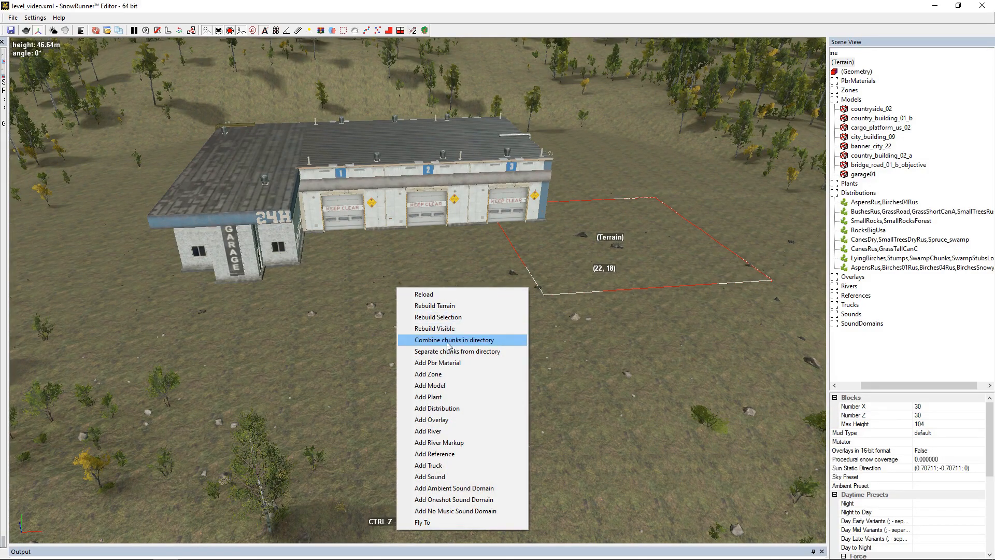
click(428, 374)
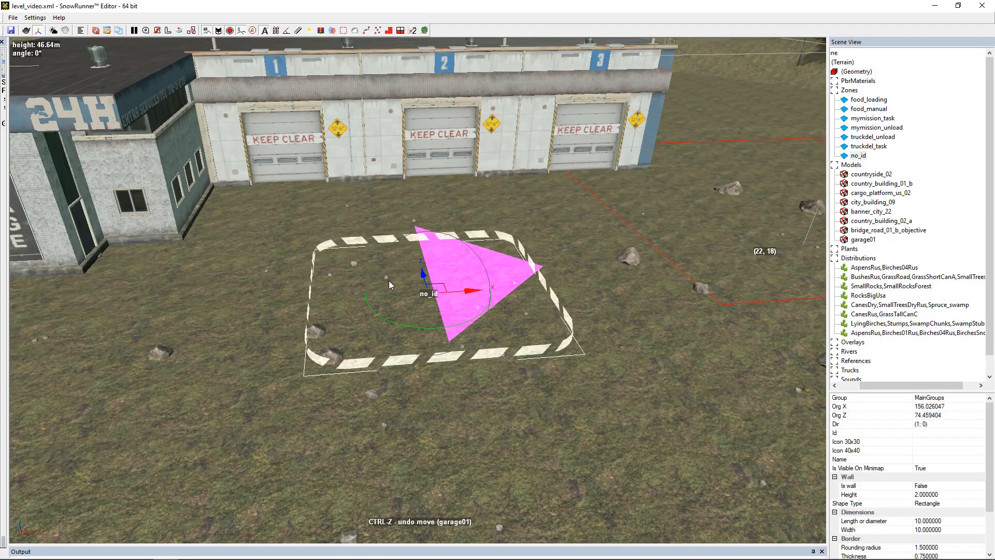
mouse_move(708, 275)
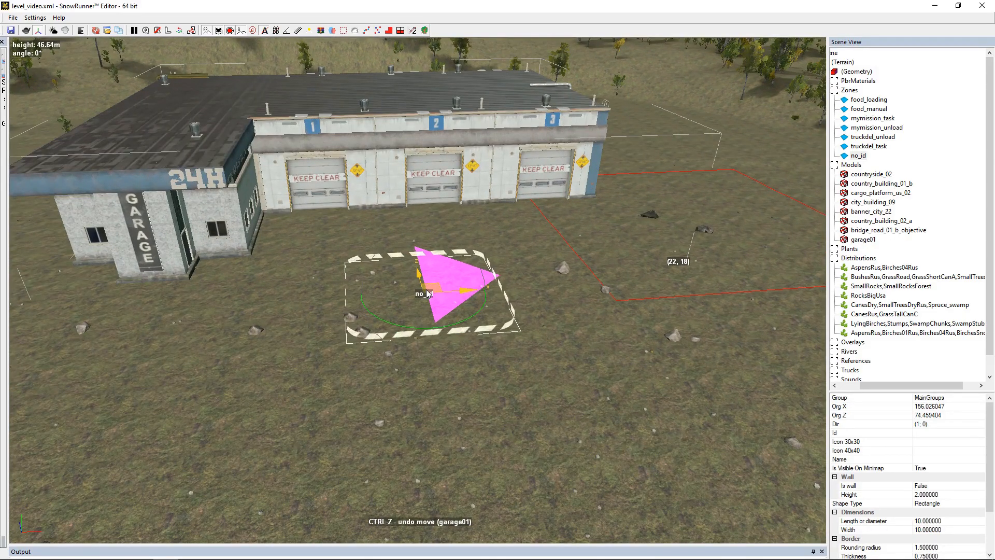
drag(425, 286, 508, 260)
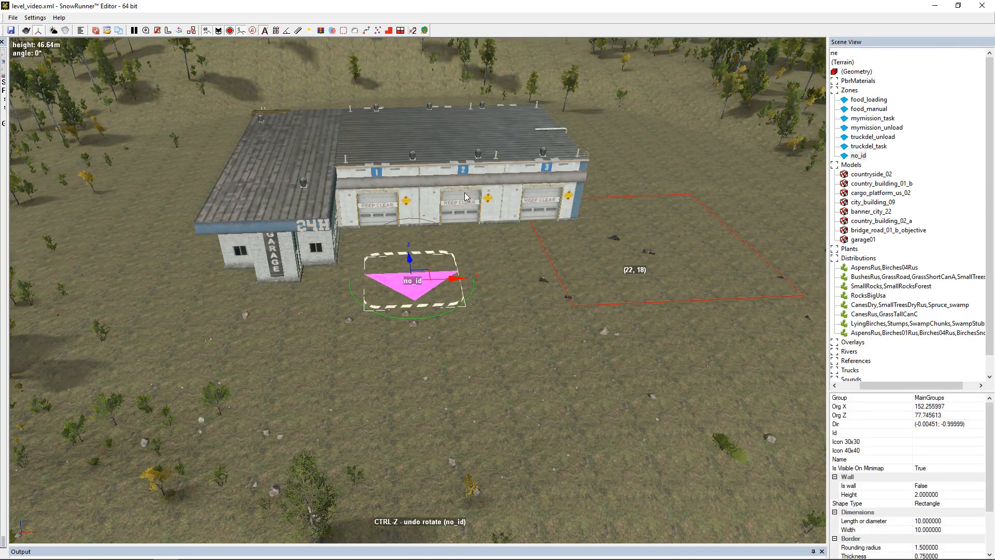
mouse_move(576, 264)
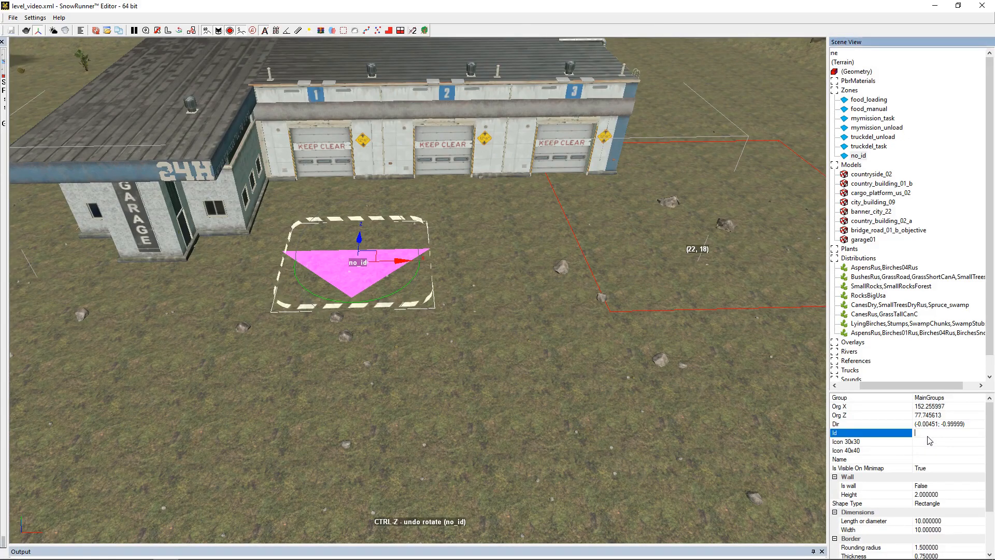
Enter garage_ent as the new zone's Id.
text(gl)
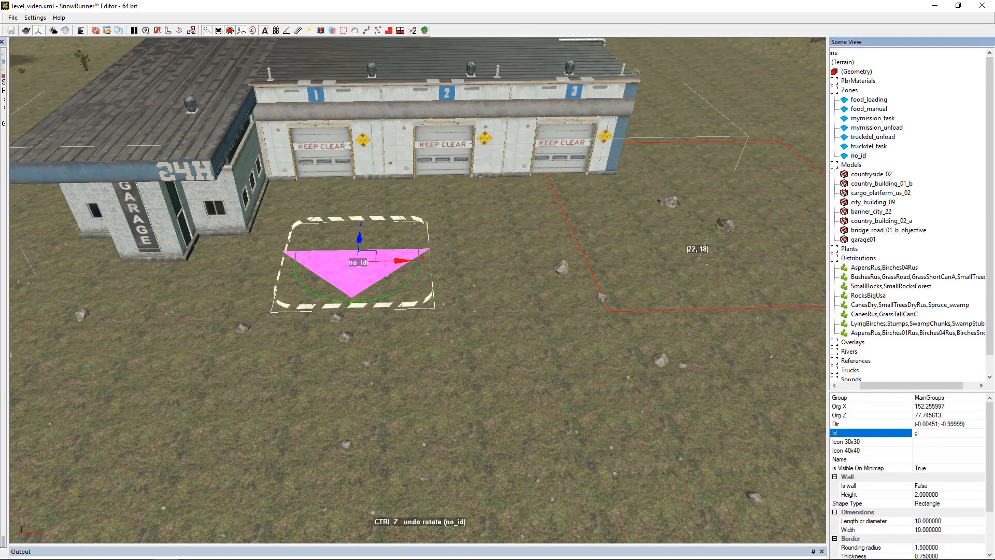
text(arage_ent)
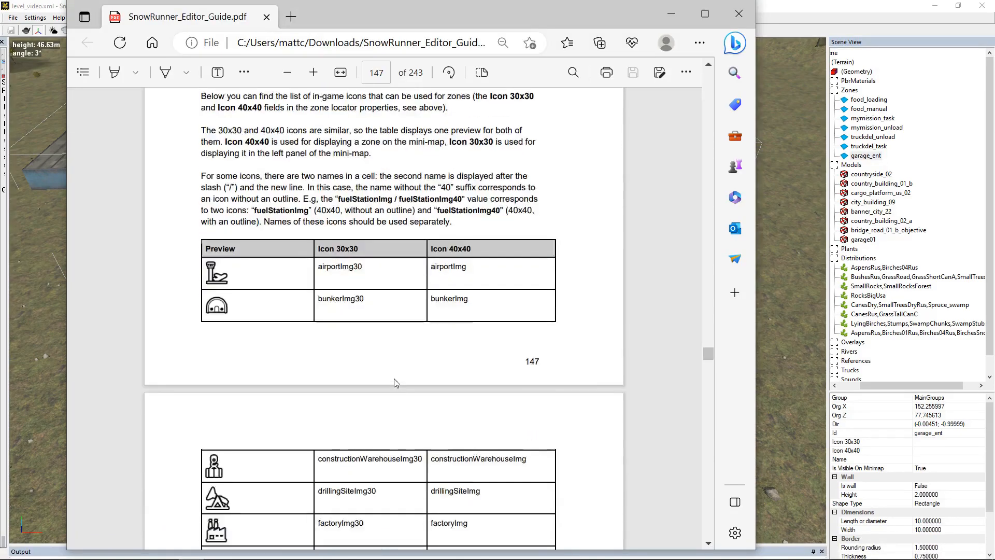
Scroll the editor guide to the zone icon table with garageImg30.
scroll(down, 3)
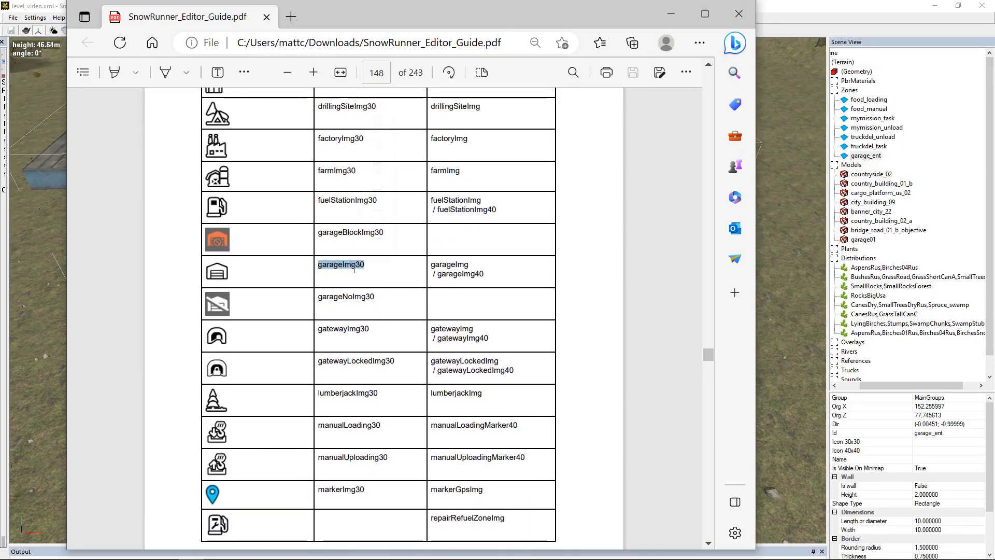
mouse_move(708, 355)
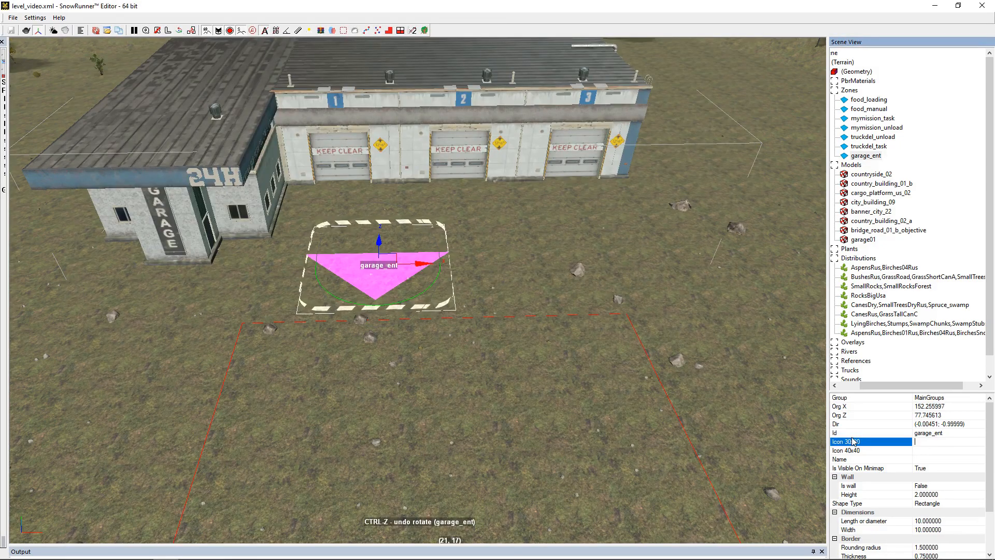
Enter garageImg30 as Icon 30x30 and garageImg as Icon 40x40 for garage_ent.
text(garageImg30)
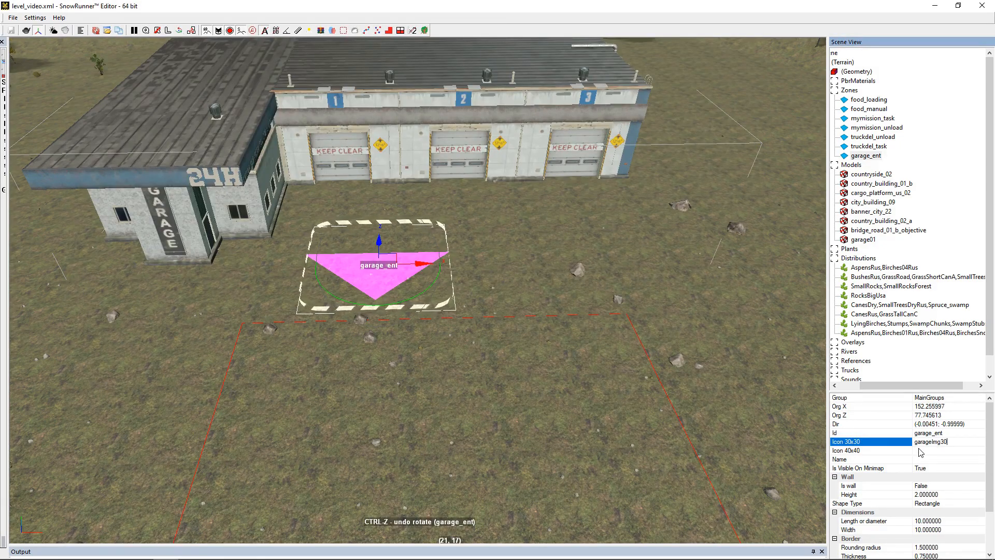
click(869, 450)
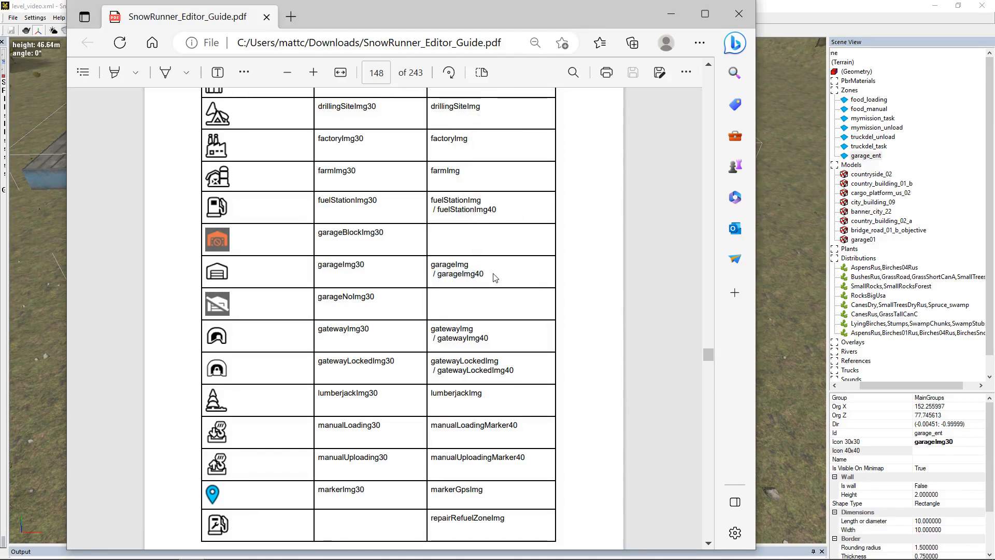
double_click(448, 264)
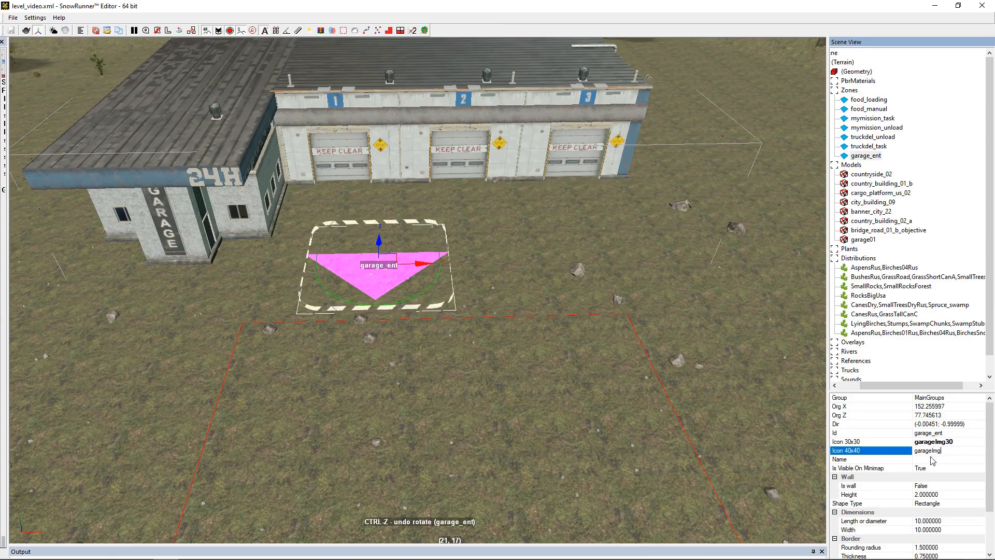
click(869, 459)
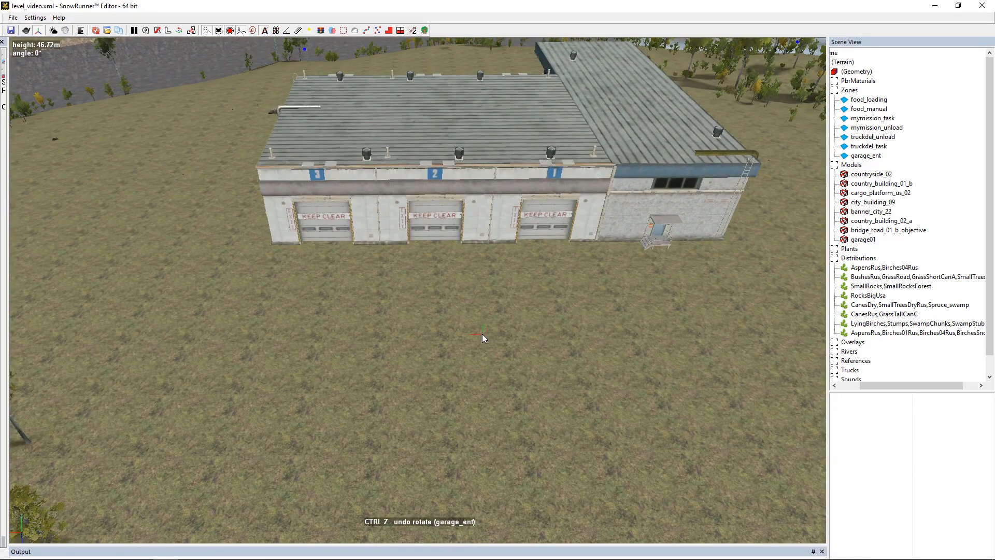
Add a second zone, move it into the marked block and size it 20 by 15.
right_click(482, 336)
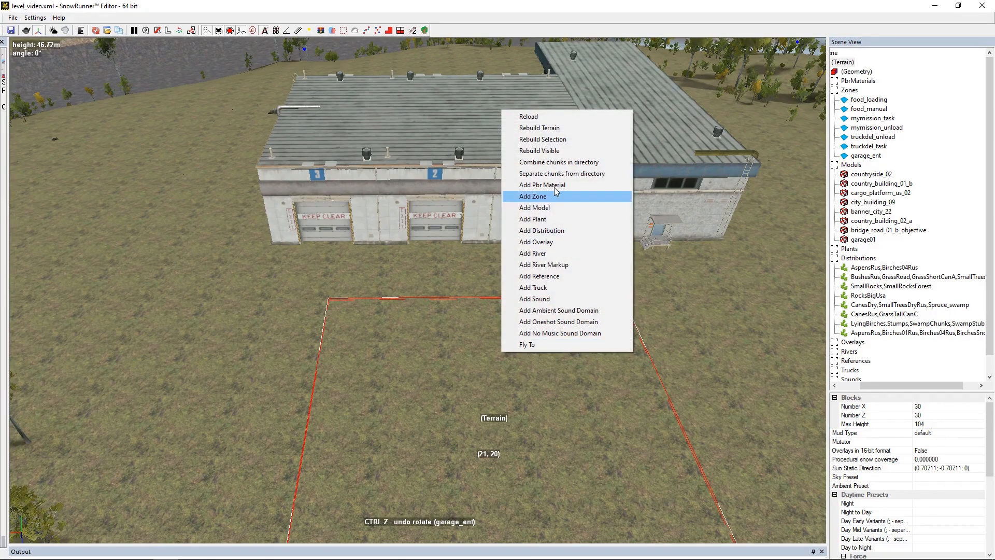
click(533, 196)
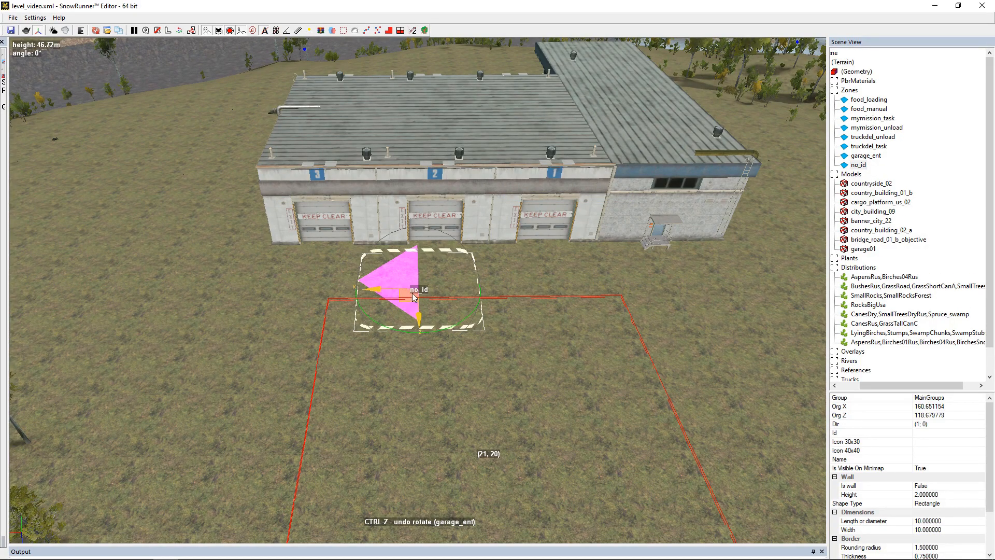
drag(416, 293, 533, 327)
text(15.000000)
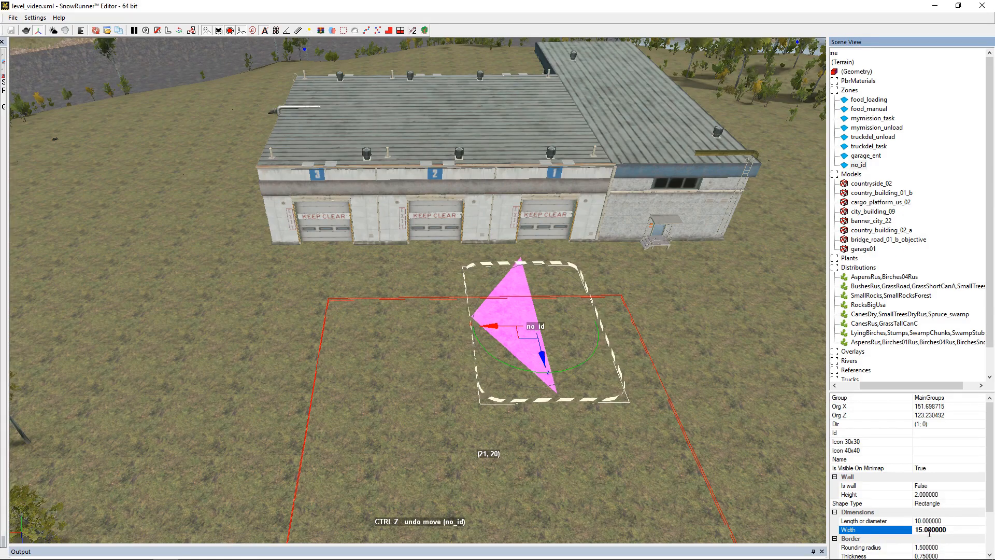
click(875, 520)
text(20.000000)
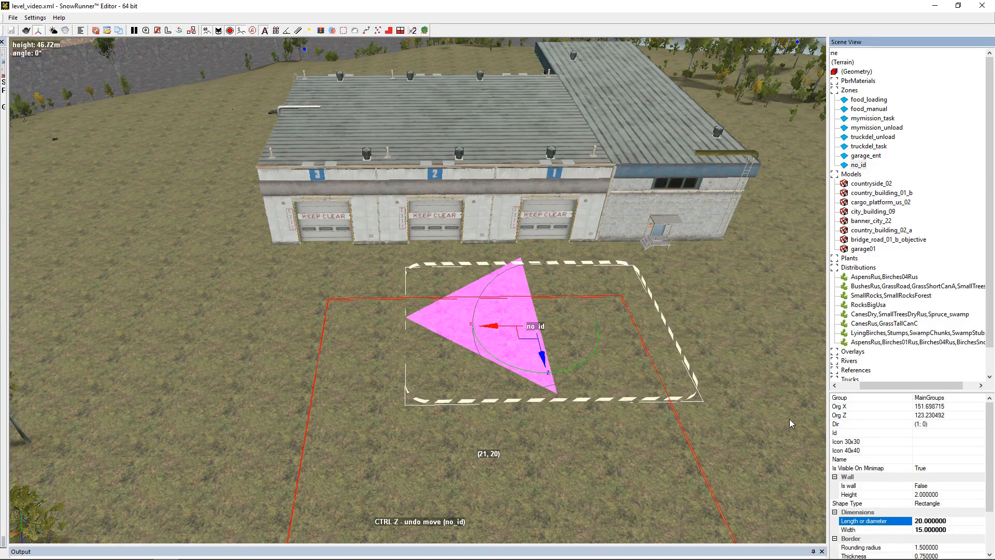
mouse_move(777, 453)
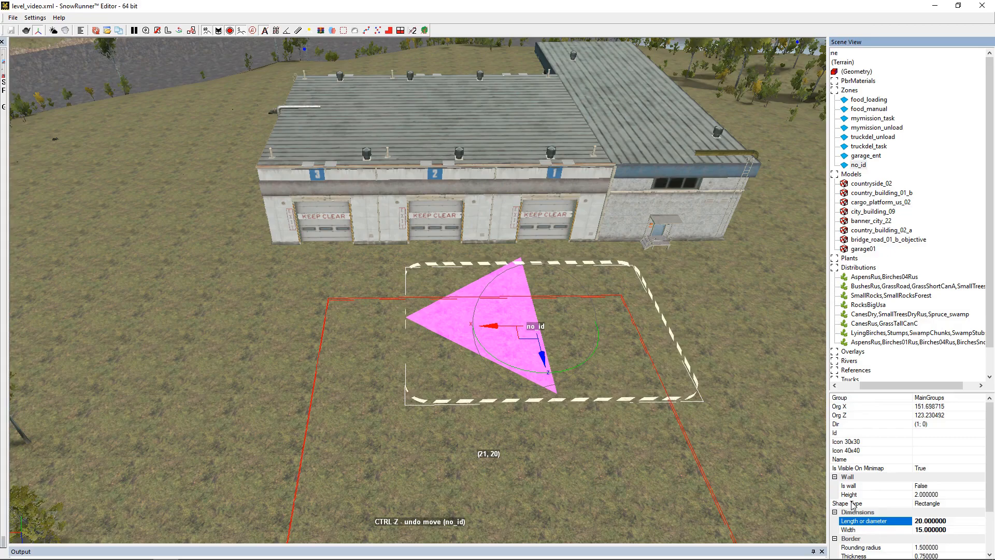
mouse_move(930, 535)
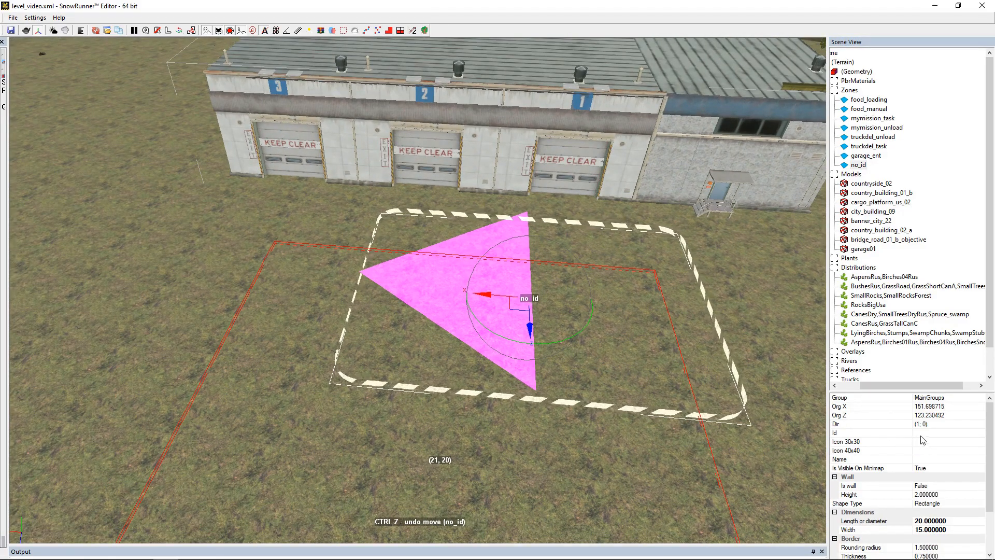
Give the second zone the Id garage_exit.
click(872, 432)
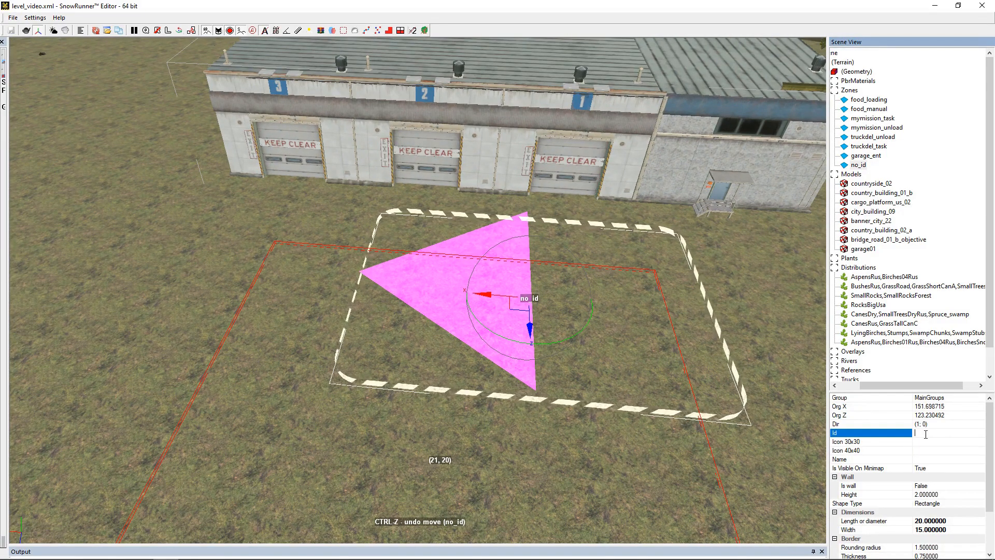
text(g)
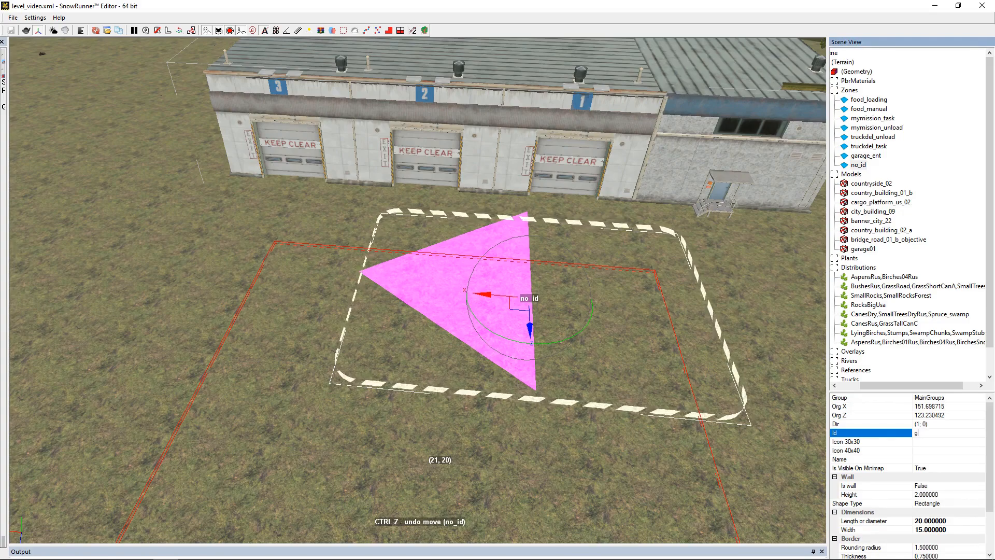
text(arage)
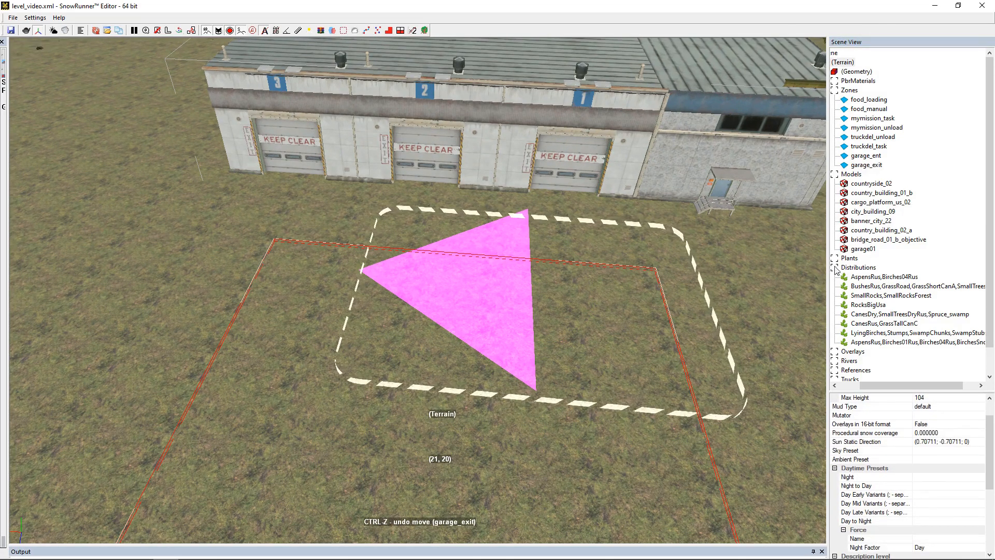
click(866, 165)
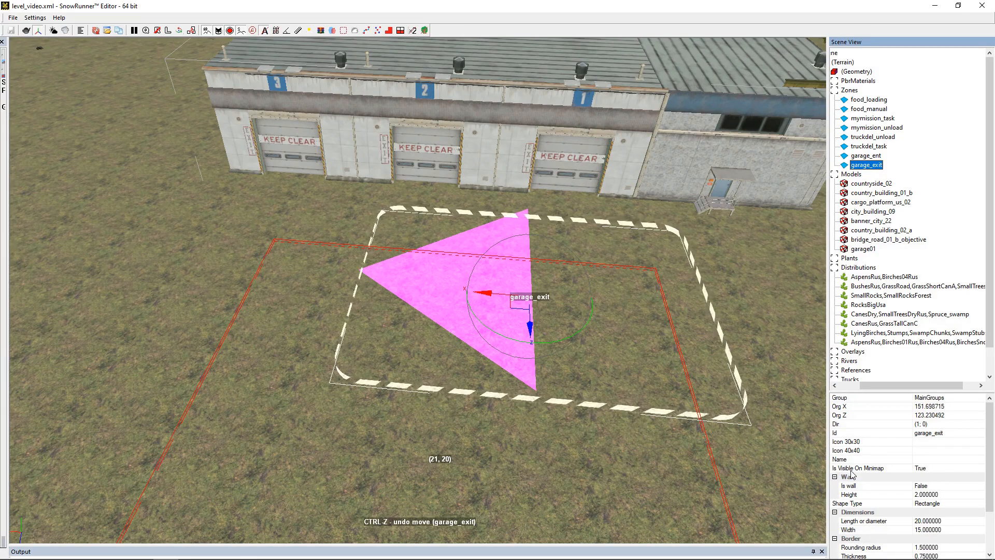
click(926, 467)
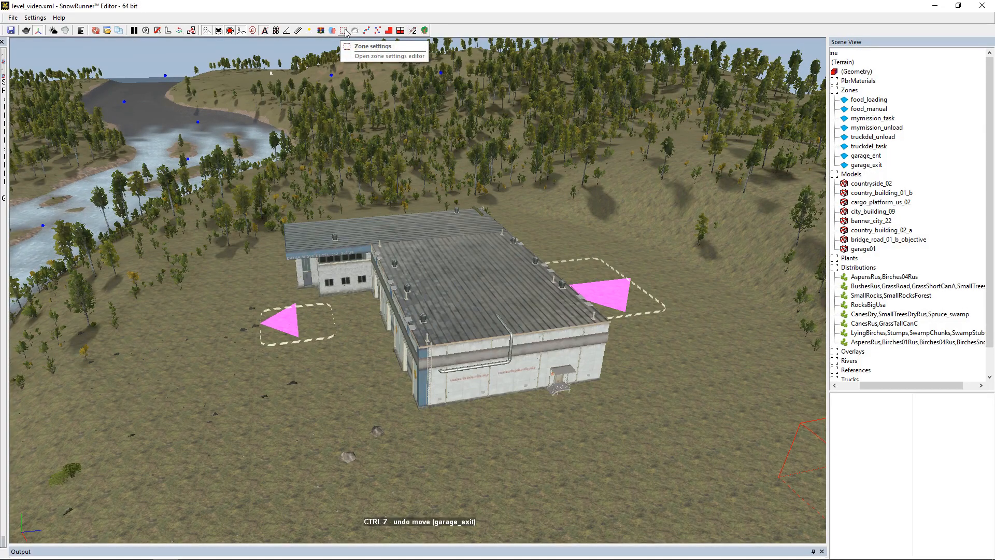
In the zone settings editor, tick isIgnoreCountryPurchaseBlock.
click(344, 30)
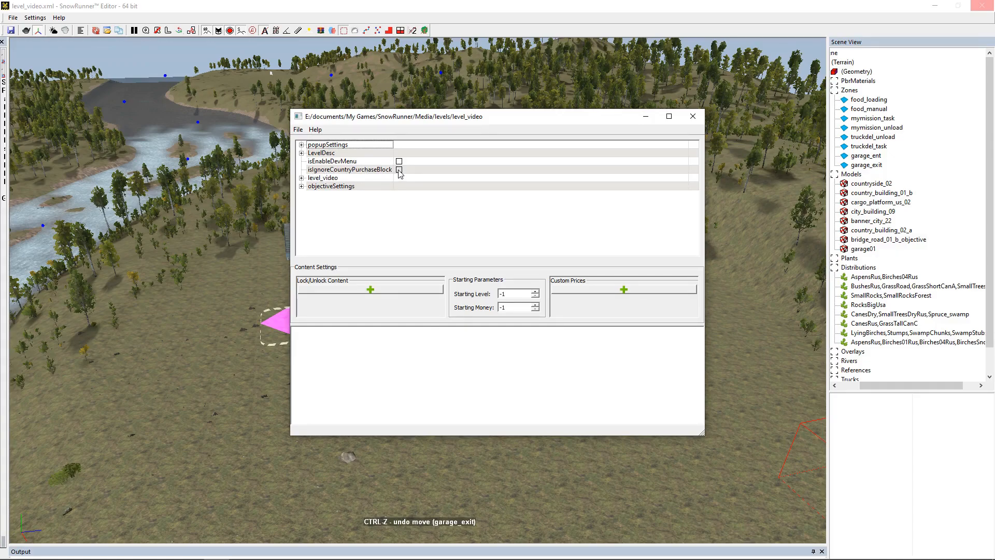
click(399, 169)
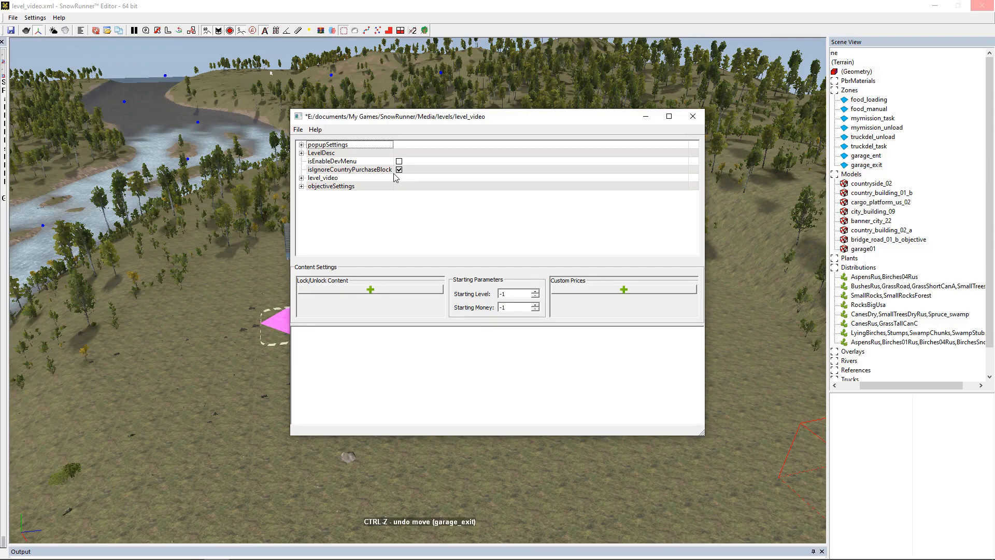
mouse_move(383, 176)
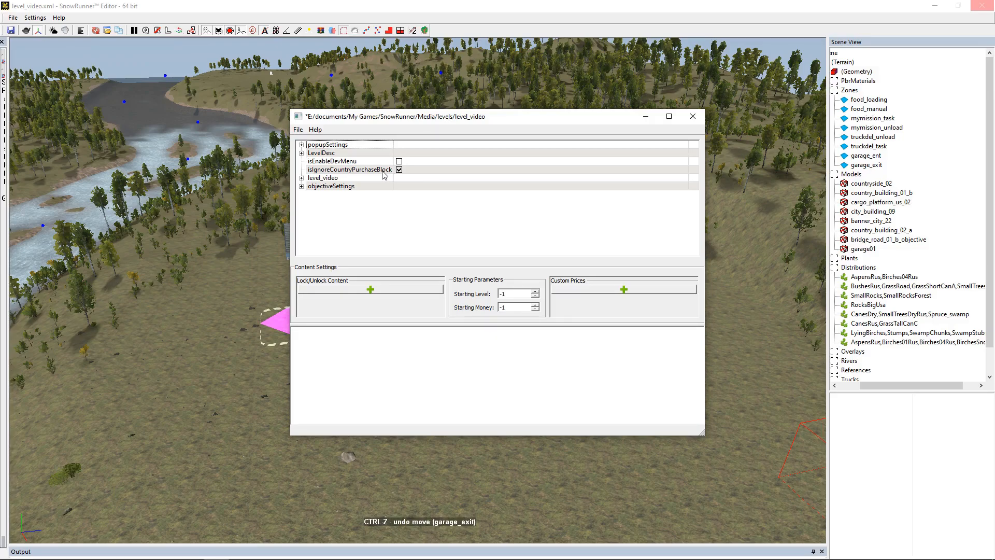
click(399, 169)
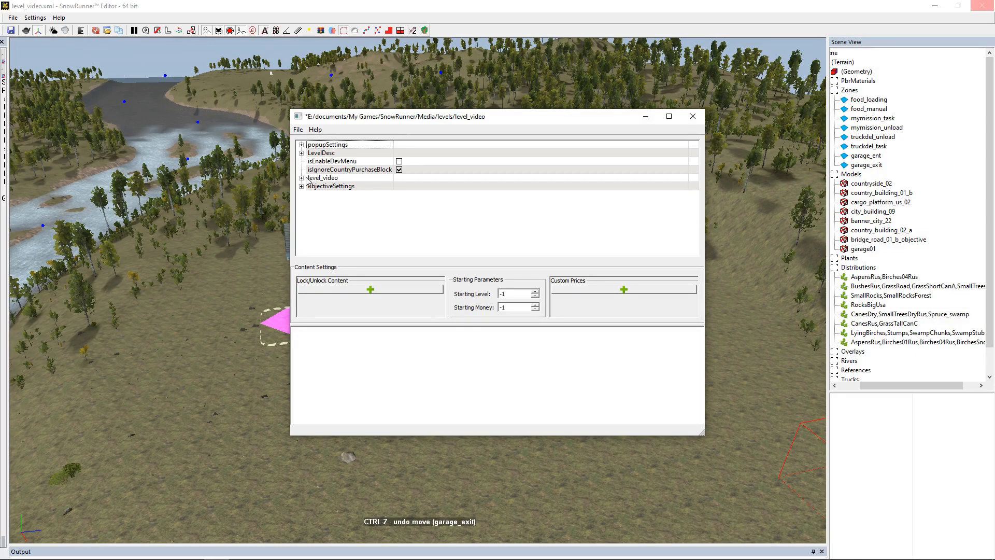
Under TERRAIN LOCATORS LIST, add a ZonePropertyGarageEntrance entry to garage_ent's props.
click(301, 177)
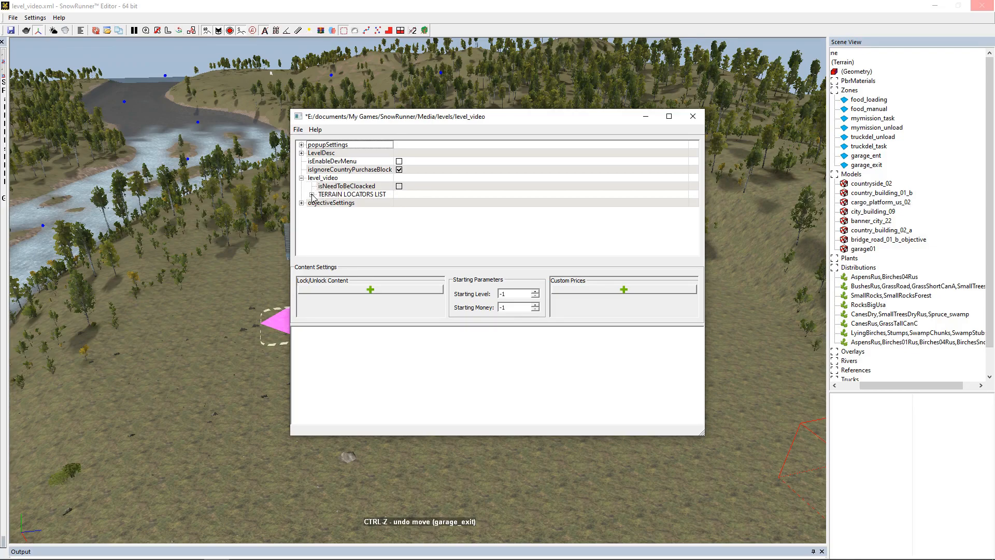
click(312, 194)
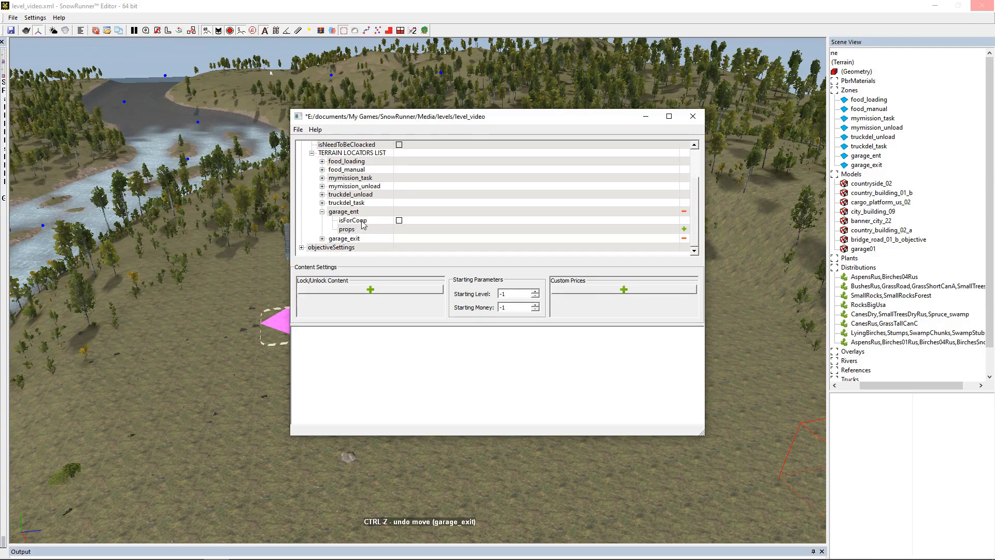
mouse_move(477, 216)
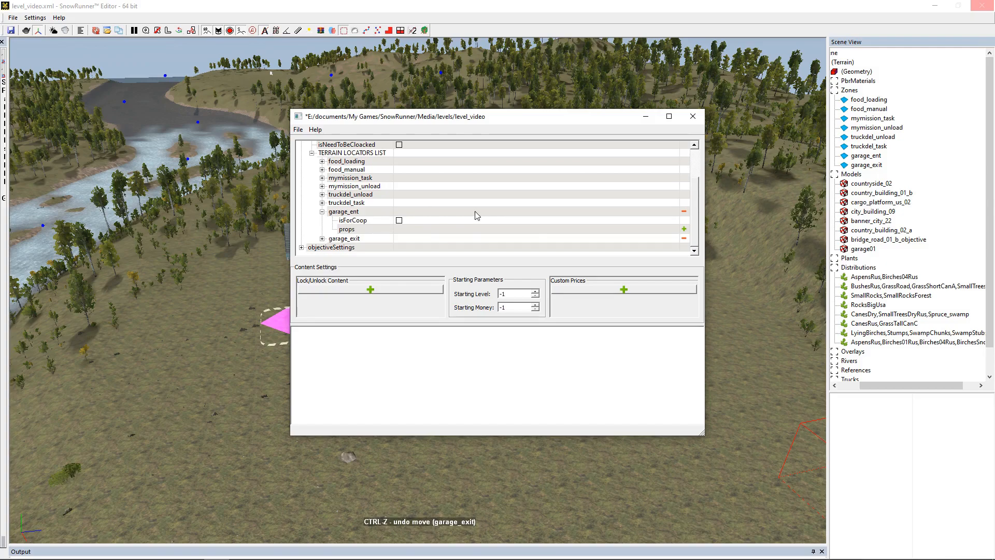
mouse_move(366, 228)
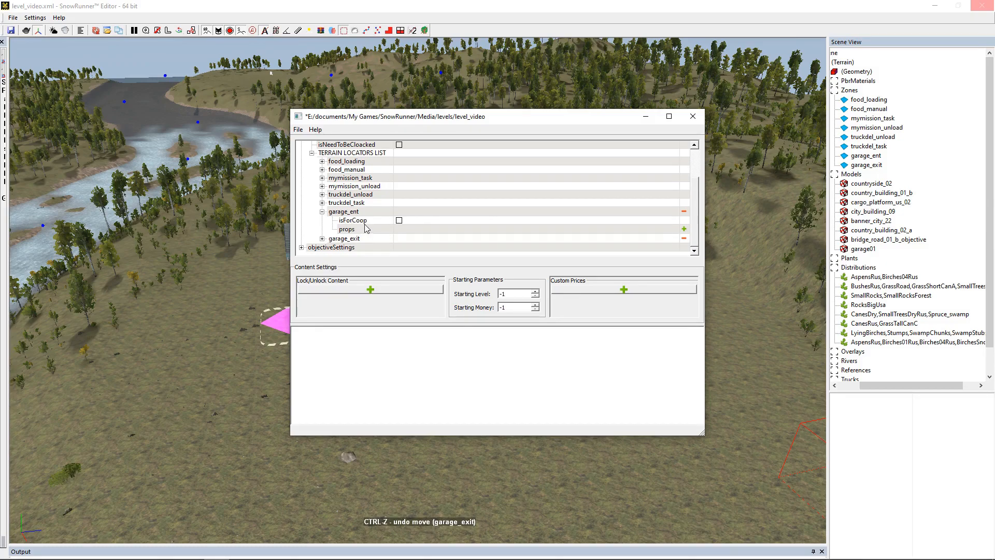
mouse_move(603, 245)
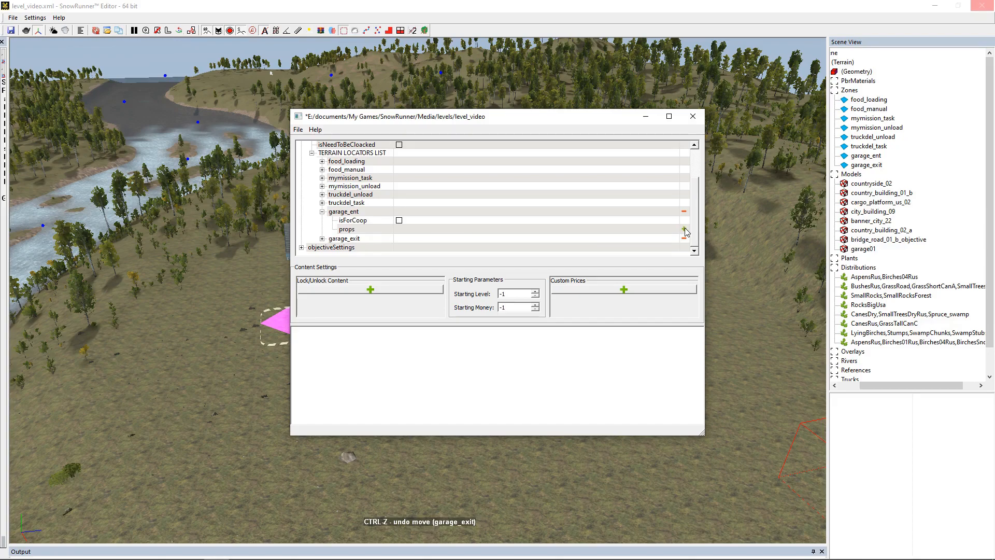
click(683, 229)
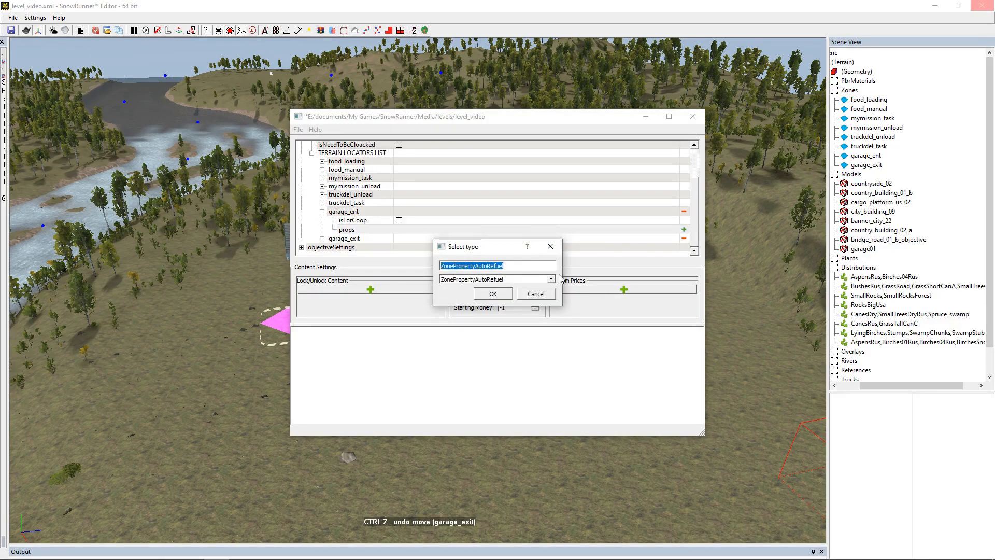
click(549, 278)
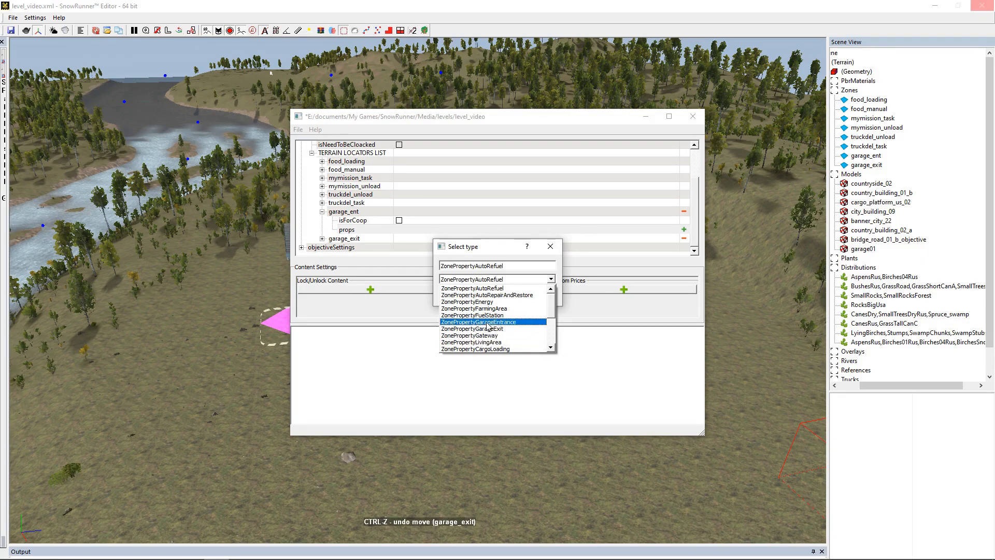
click(477, 321)
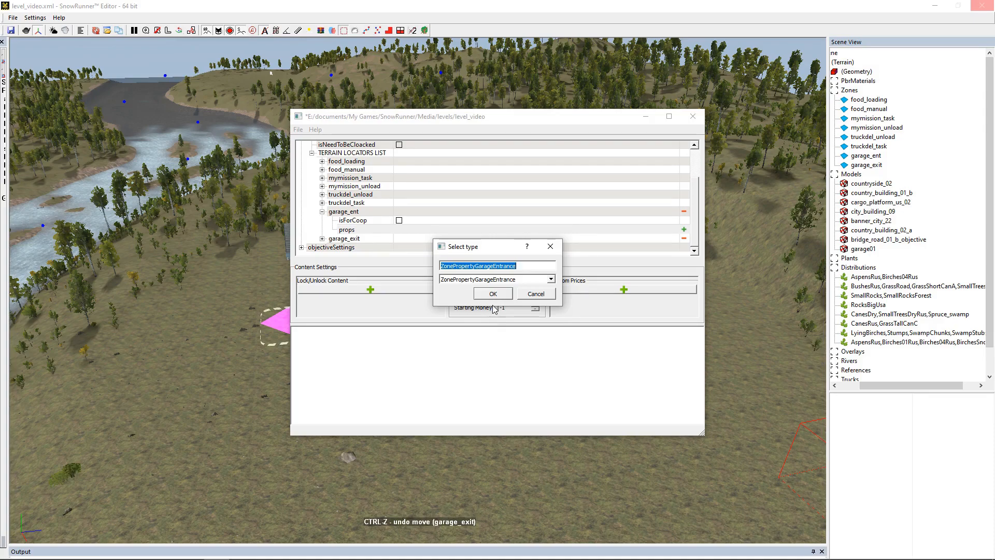
click(492, 294)
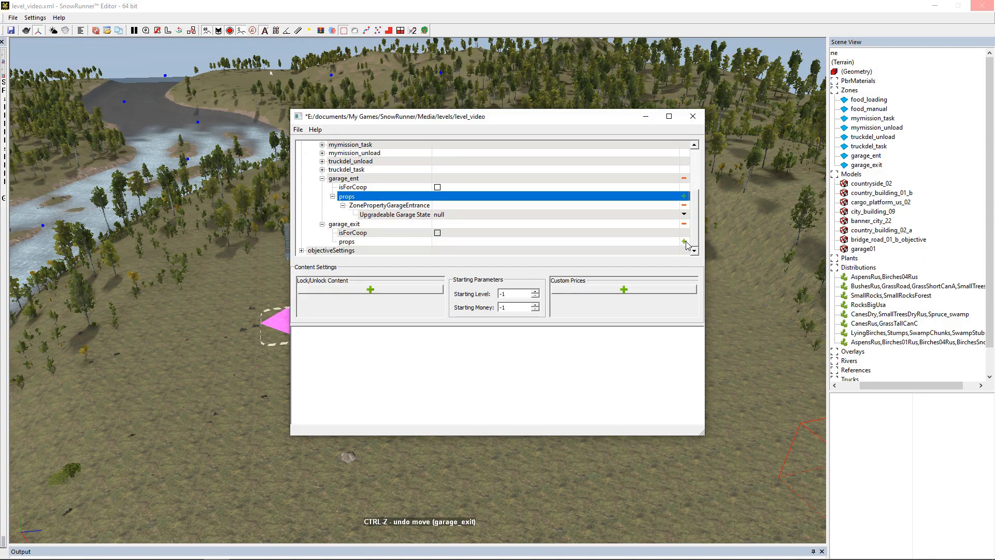
Add a ZonePropertyGarageExit entry to garage_exit's props.
click(684, 241)
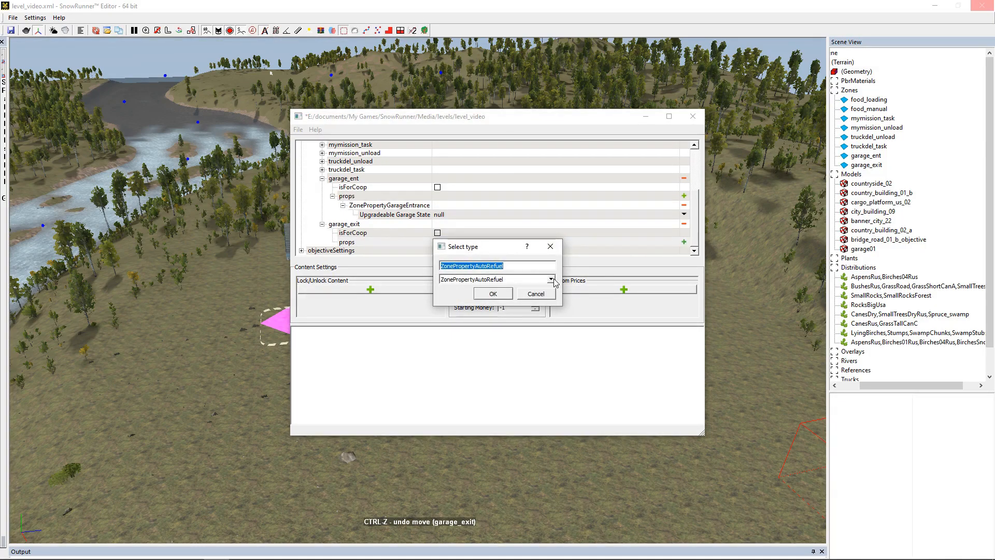
click(552, 279)
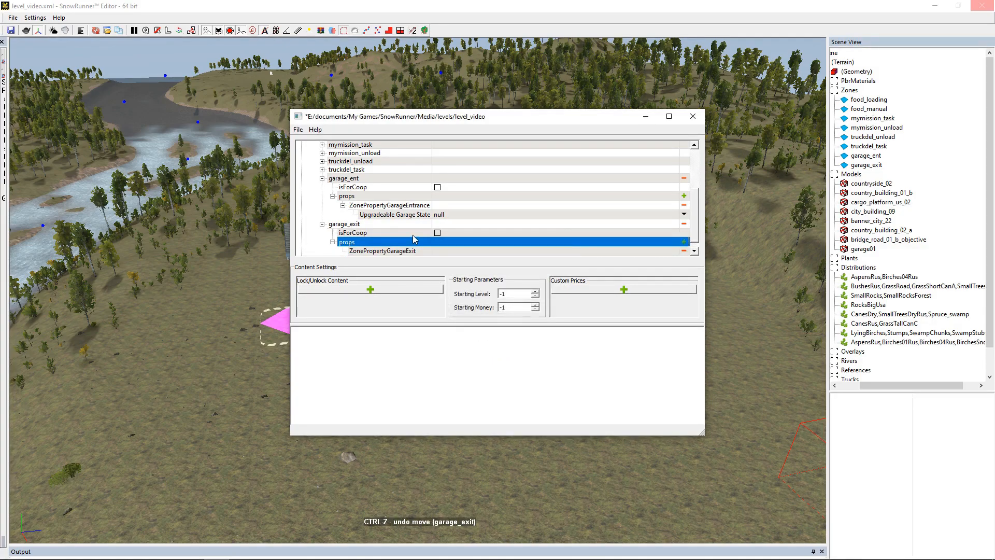
scroll(down, 3)
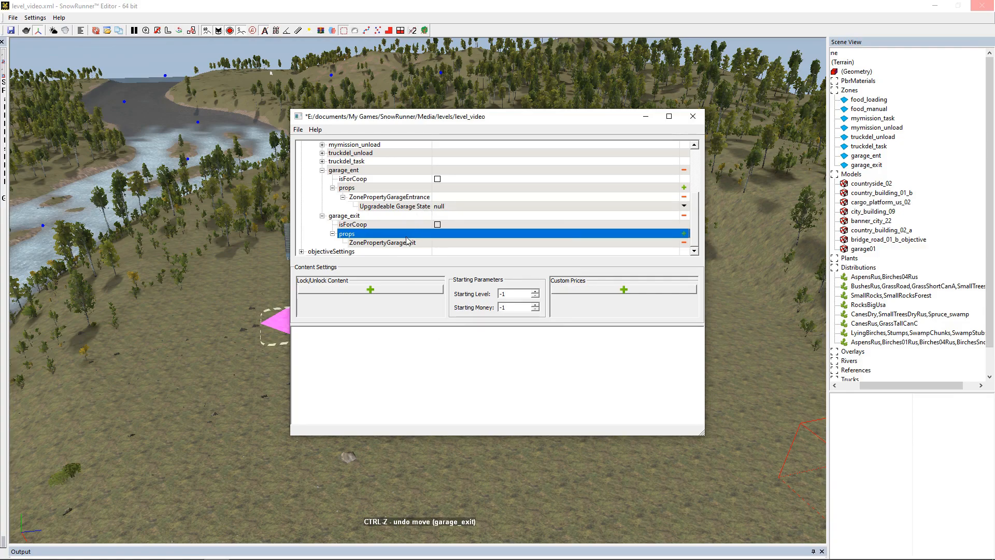
Save the zone settings via File > Save and close the window.
click(297, 130)
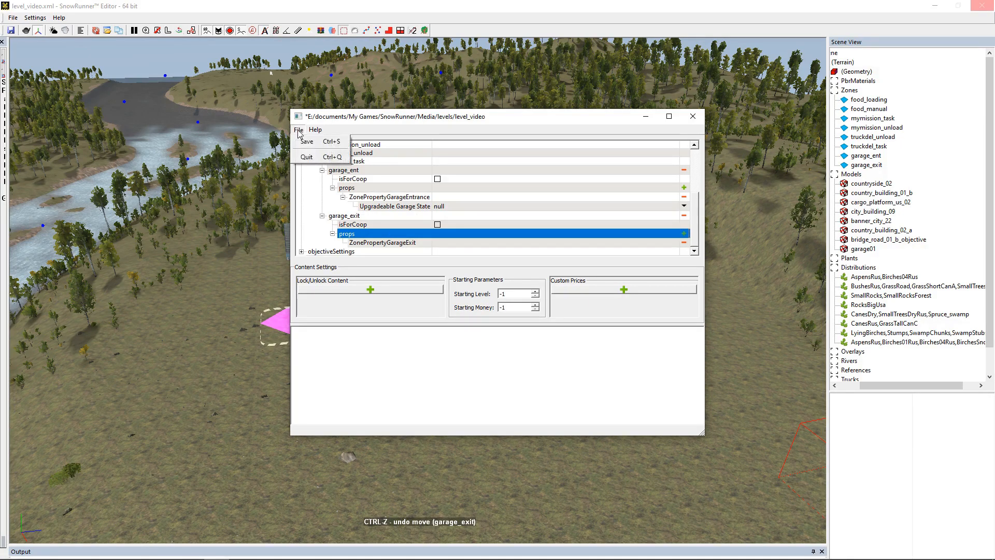
click(307, 141)
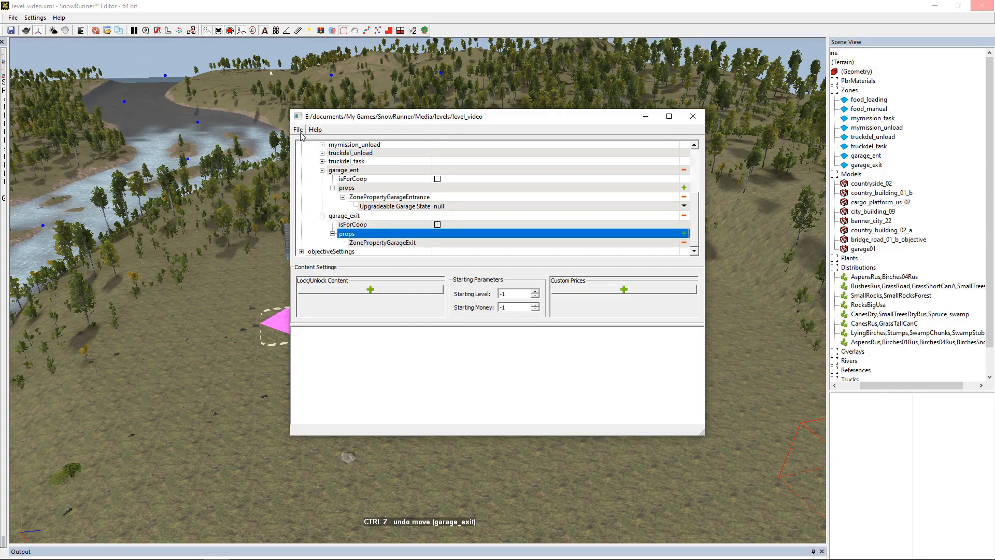
click(693, 116)
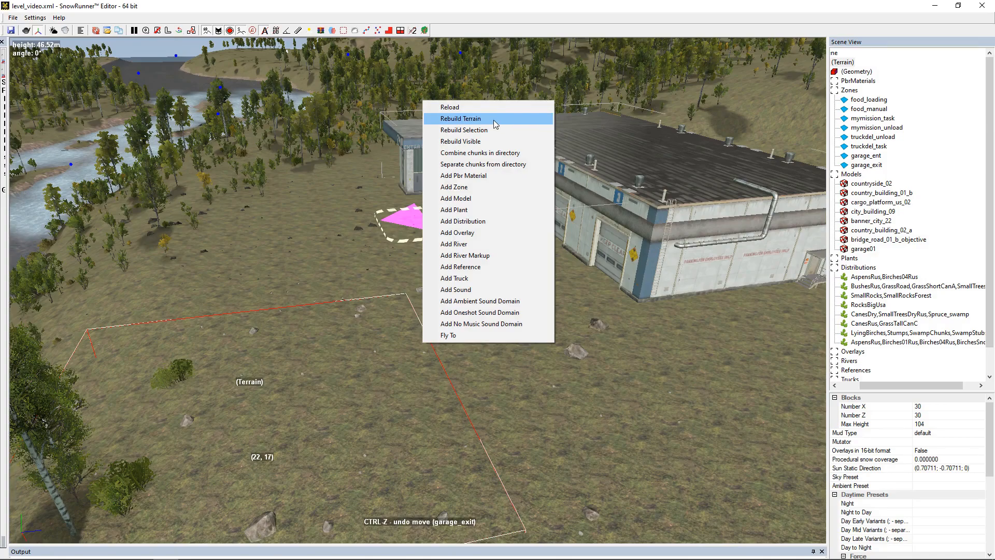
click(460, 118)
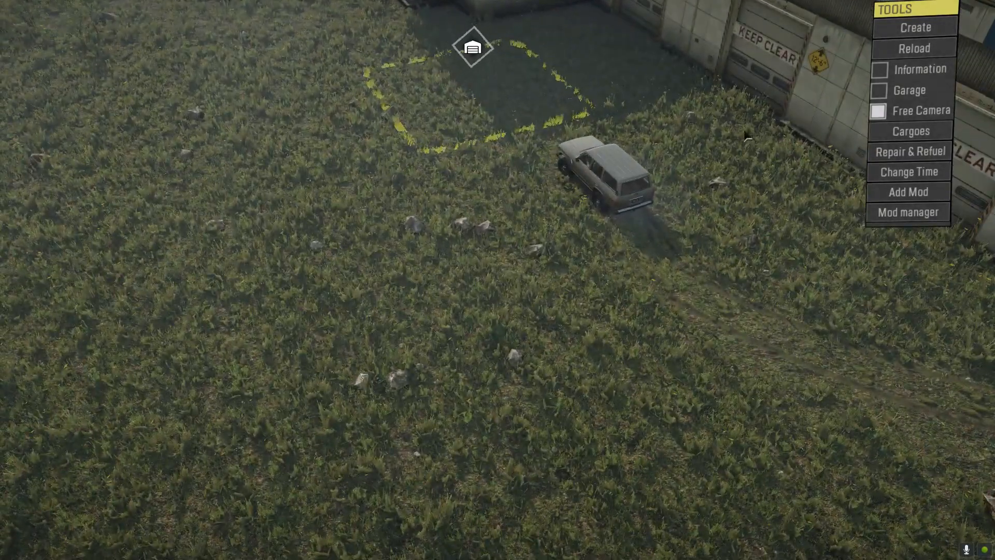
Return to the truck from free camera and enter the garage from the yellow entrance zone.
click(878, 111)
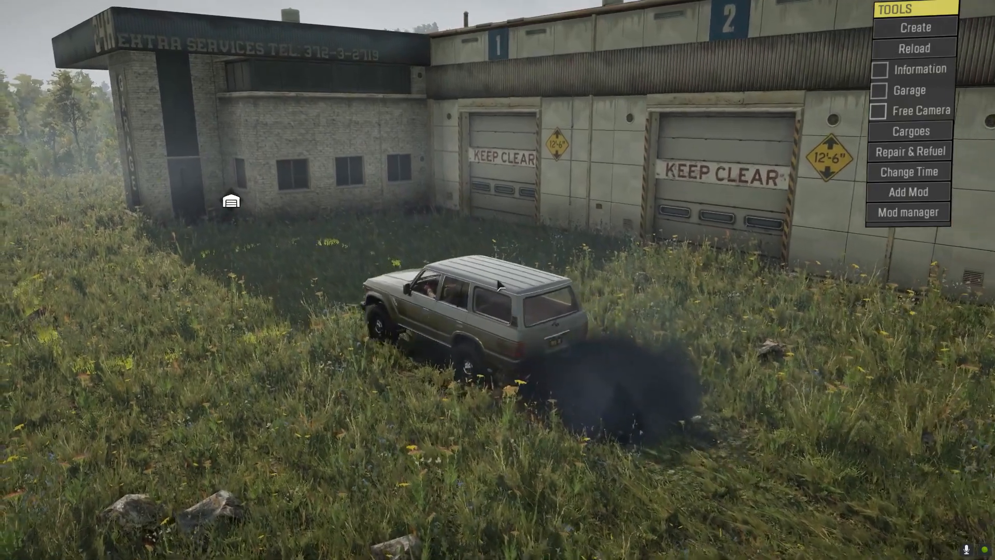
click(915, 90)
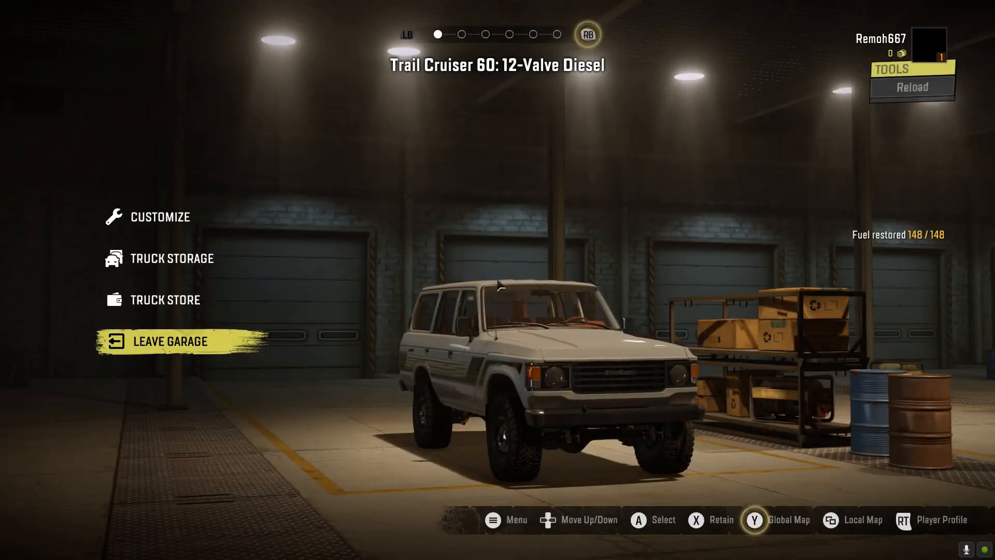